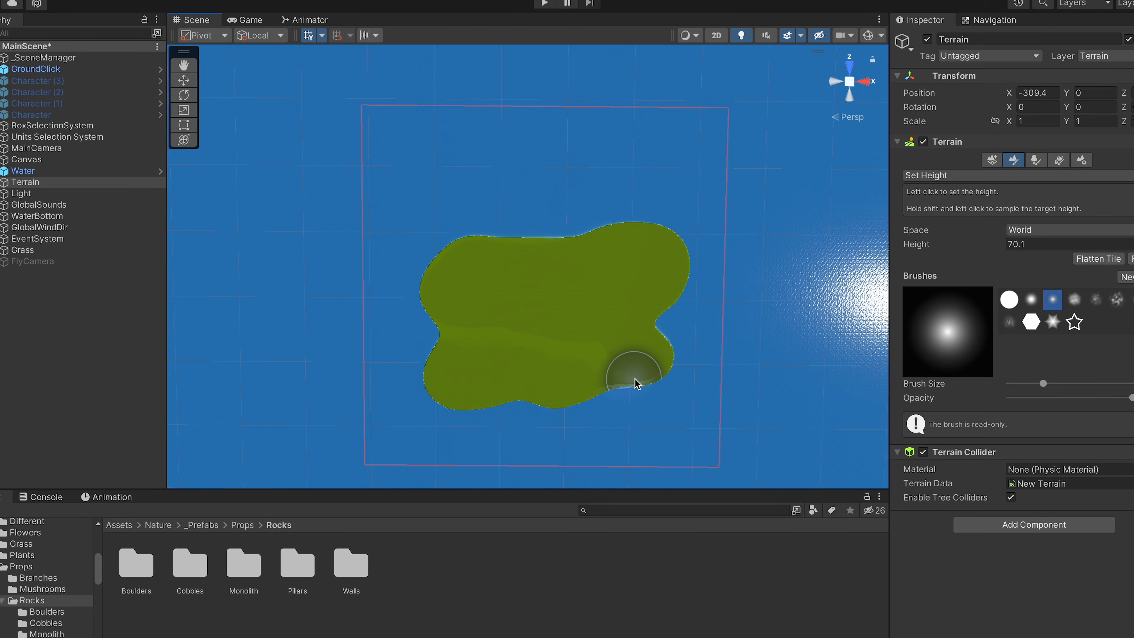
# Raise the island edge into cliffs and place the NHP_Rock_Wall_A1_01 prefab at scale 4
pyautogui.click(1035, 160)
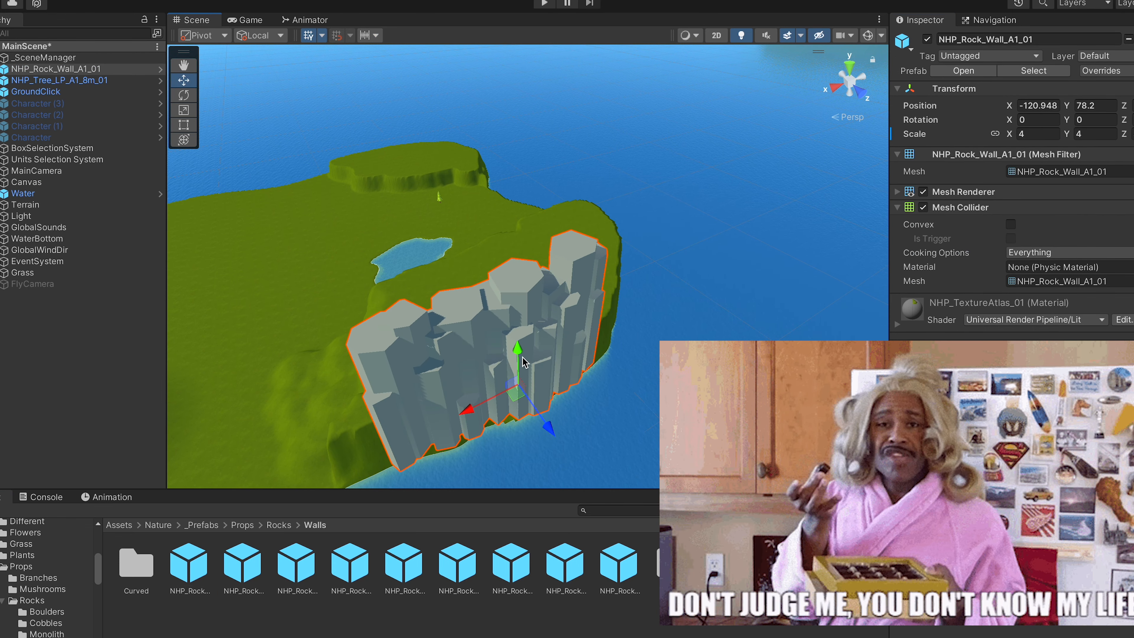
pyautogui.click(296, 566)
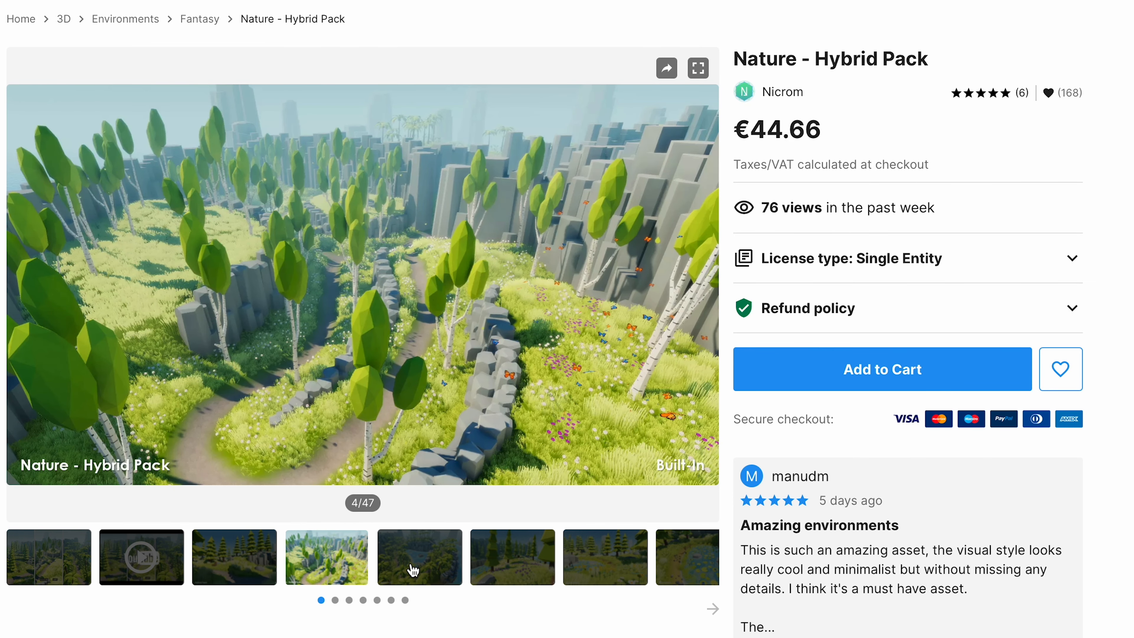
# View preview screenshots 4 and 5 of the Nature - Hybrid Pack
pyautogui.click(419, 556)
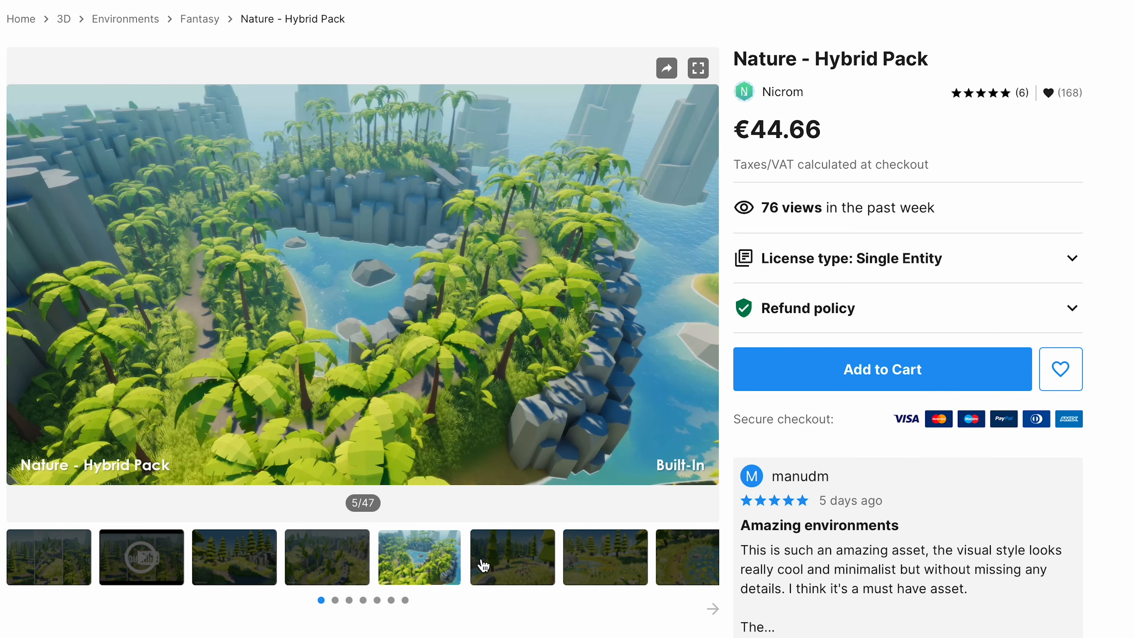
pyautogui.click(605, 556)
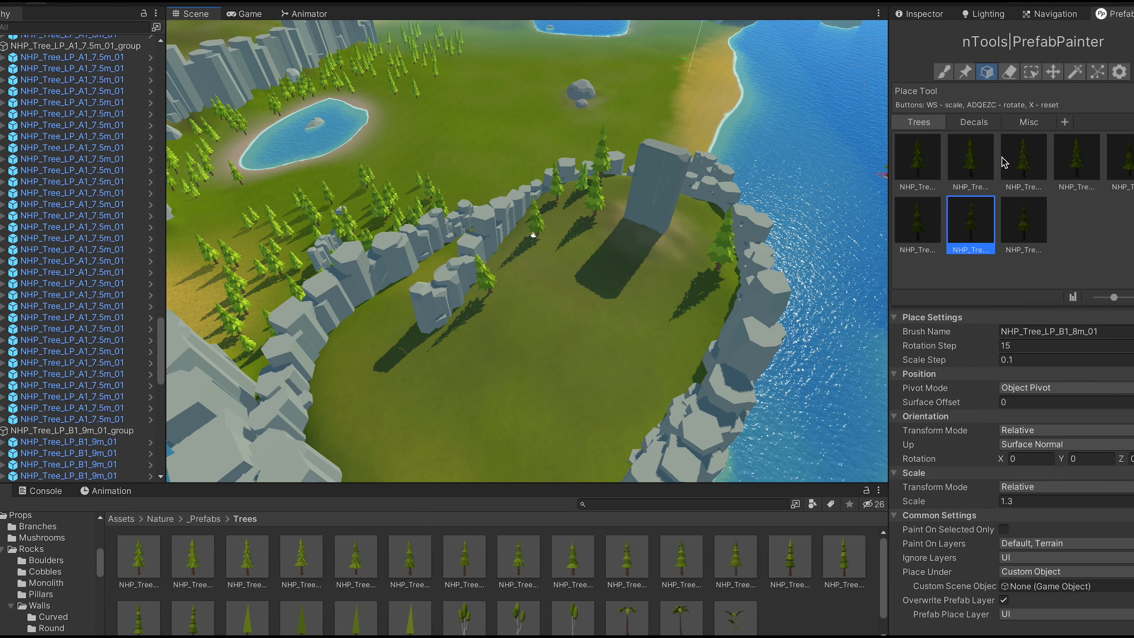
# Choose a pine tree prefab in PrefabPainter and paint trees across the terrain
pyautogui.click(1024, 157)
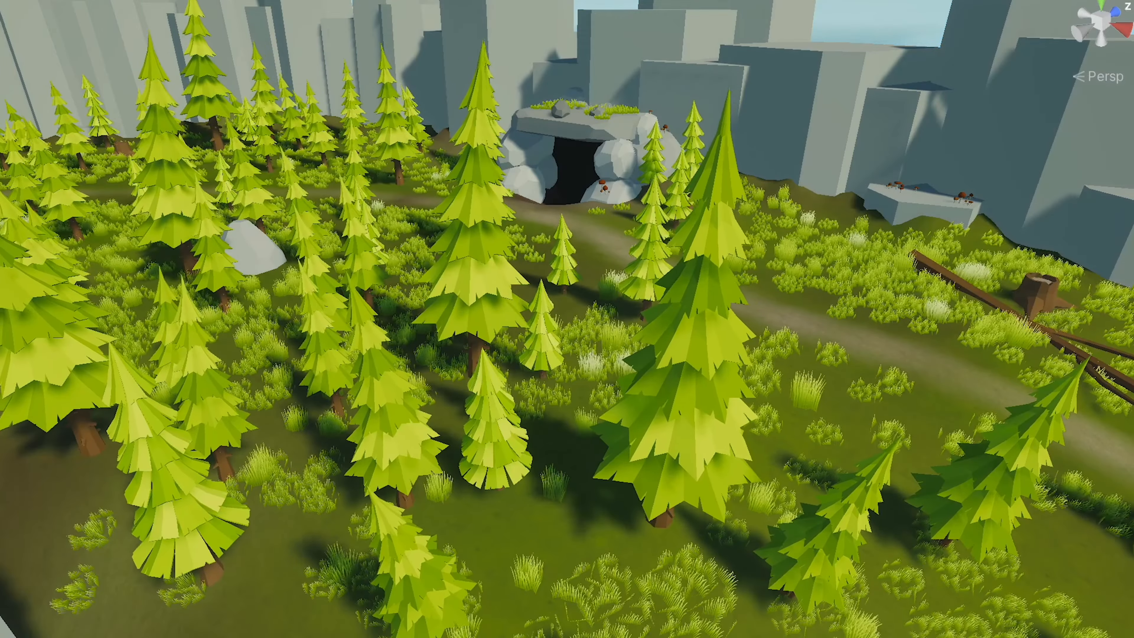
pyautogui.scroll(-3)
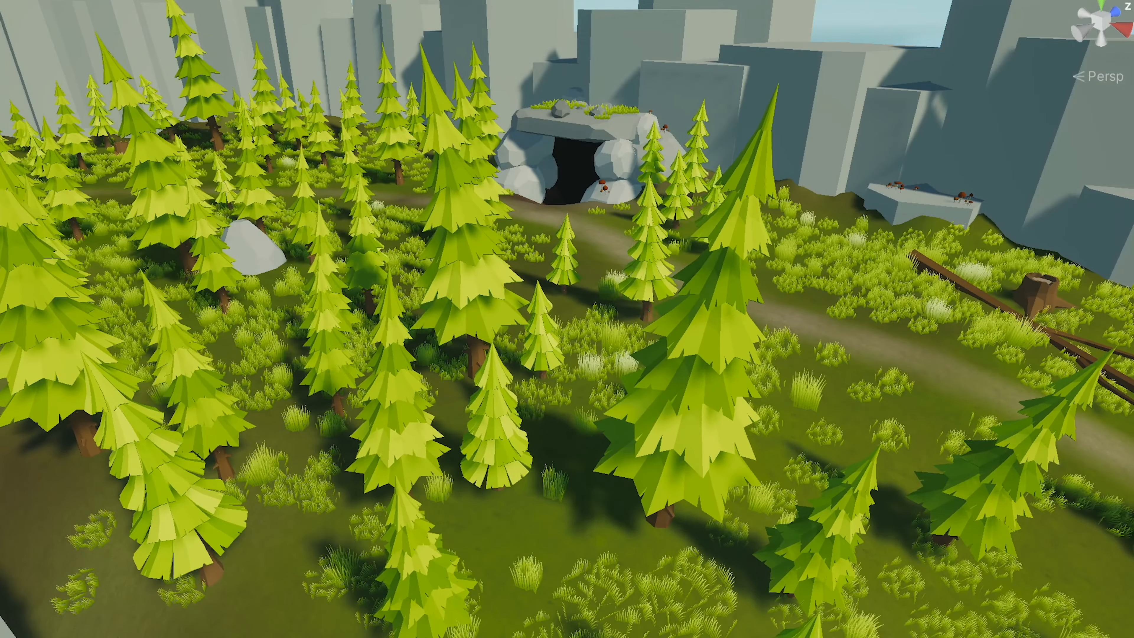